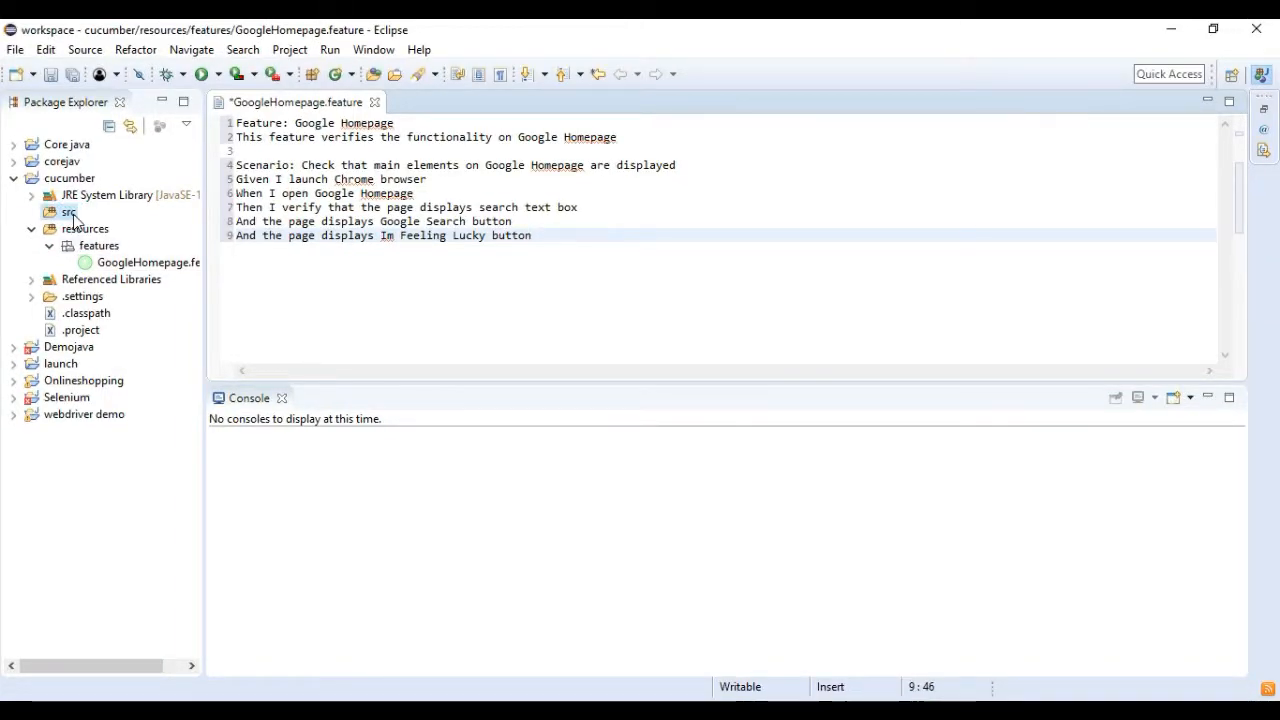
Create a testRunners package under the cucumber project's src folder
right_click(68, 212)
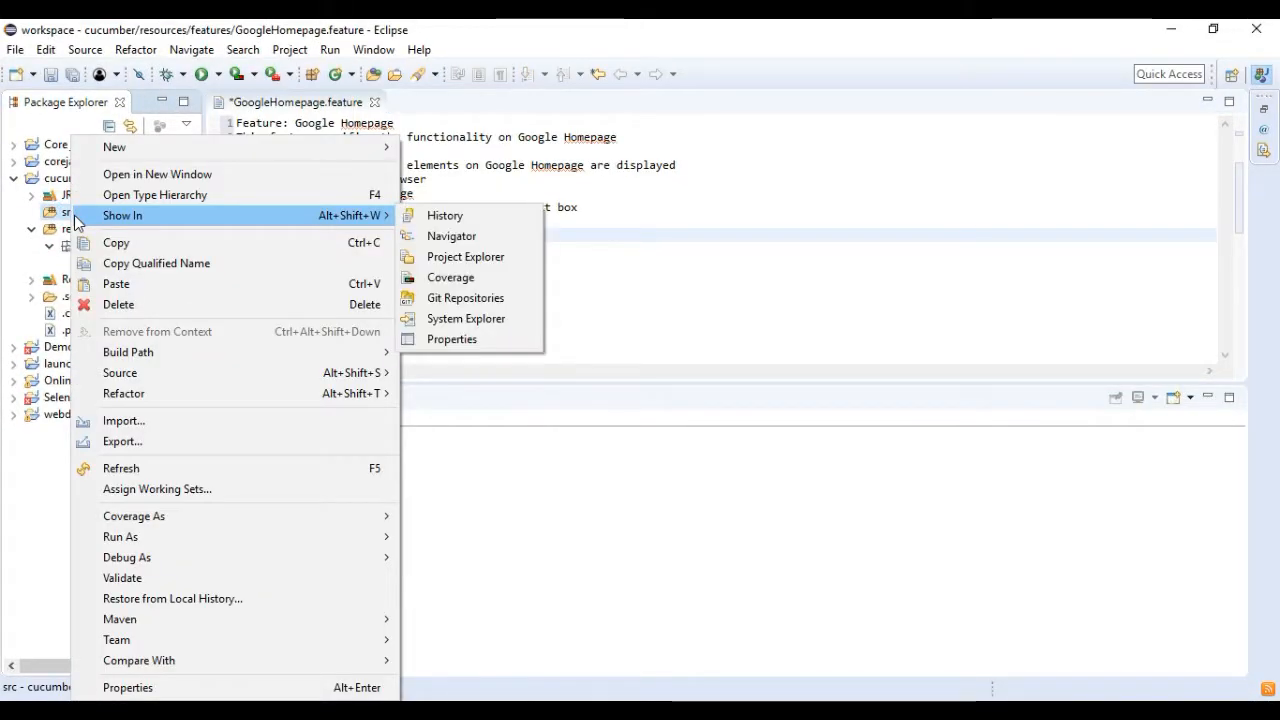
mouse_move(114, 148)
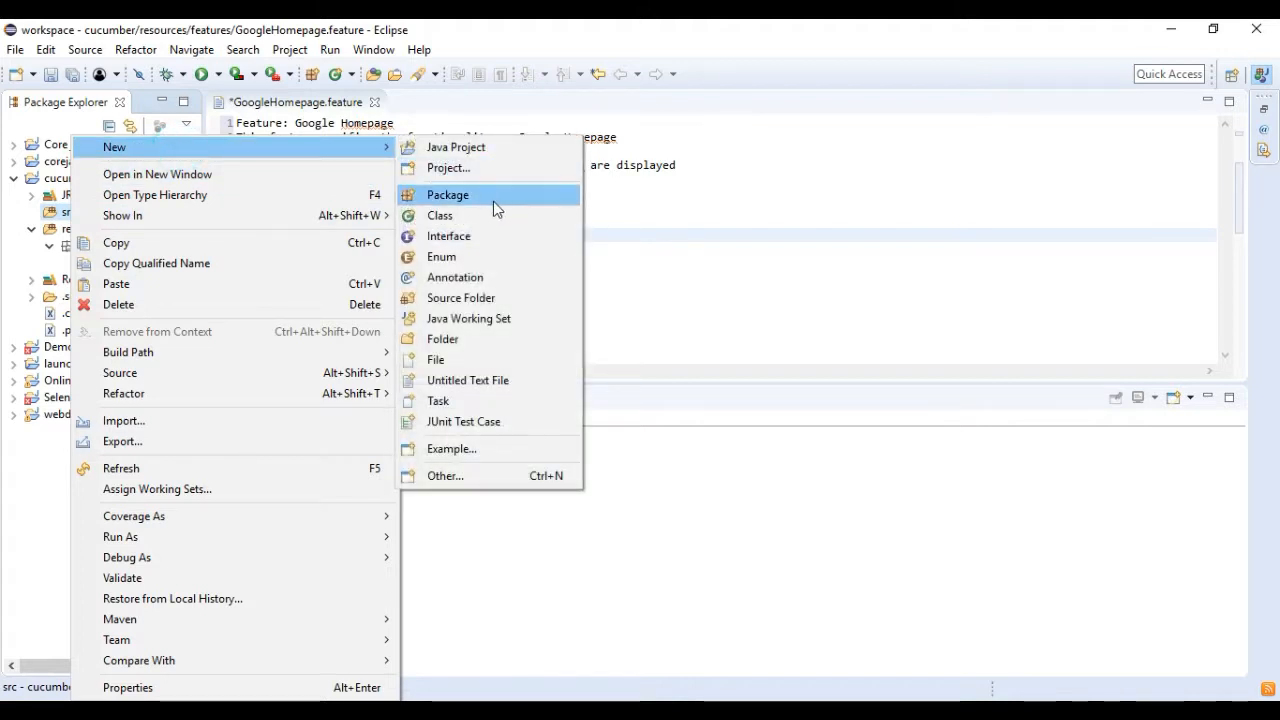
click(448, 194)
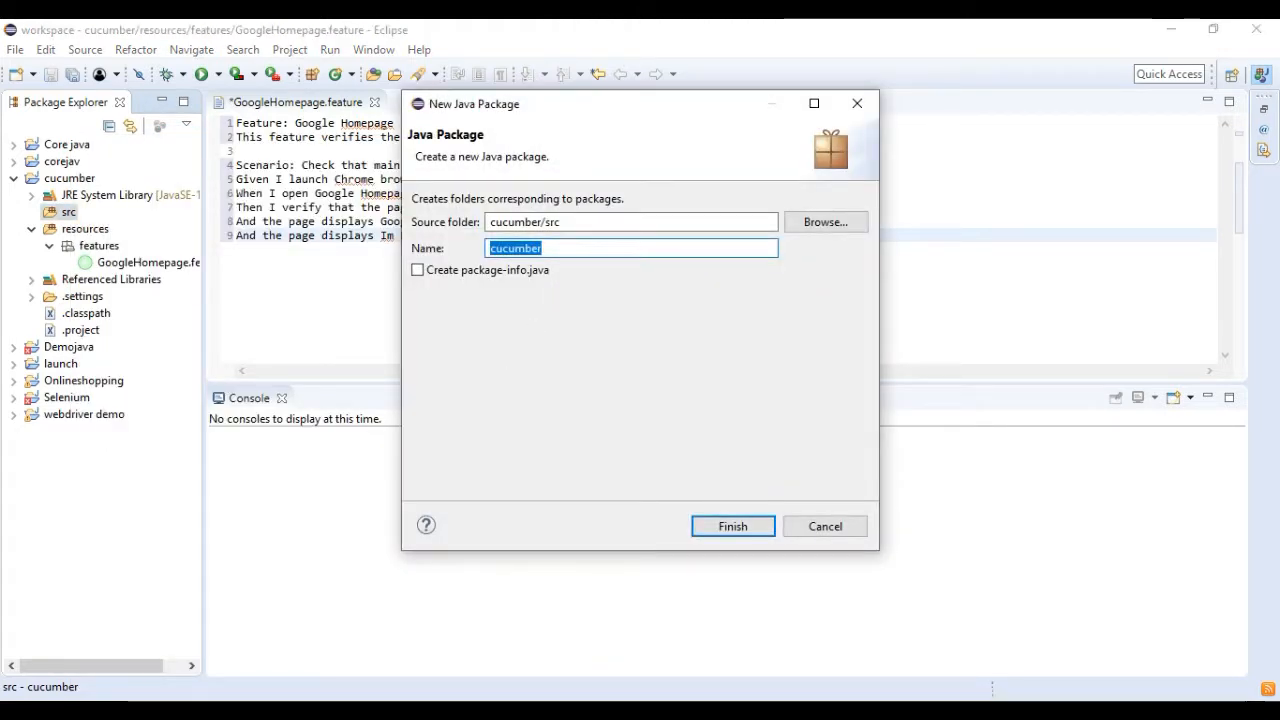
text(testRunners)
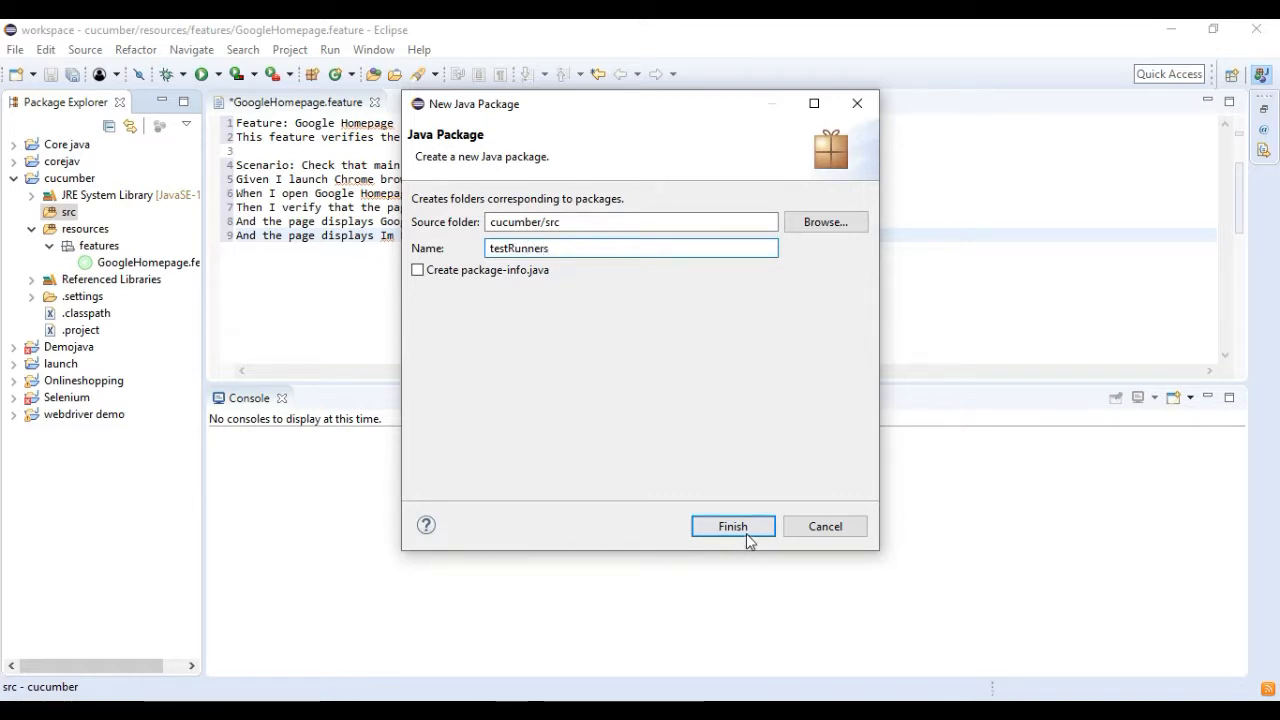
click(732, 526)
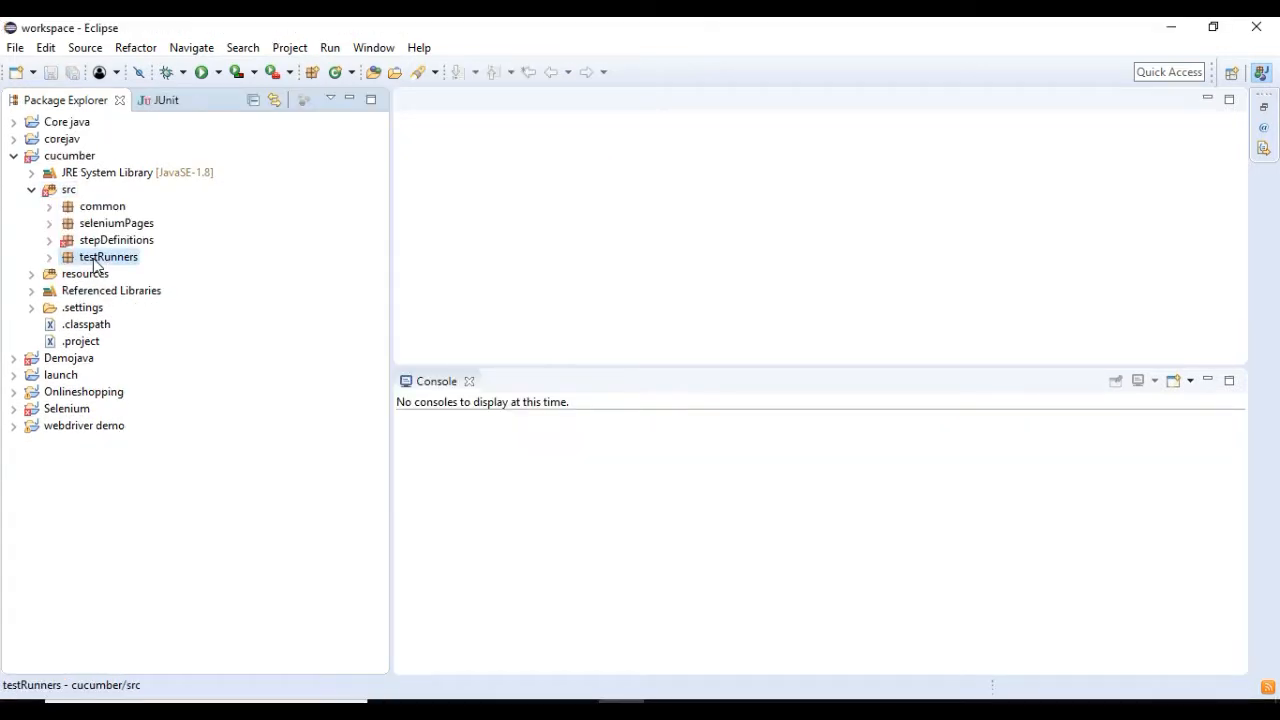
Create the Logintestrunner Java class in testRunners beside TestRunner_GoogleHomepage
right_click(108, 256)
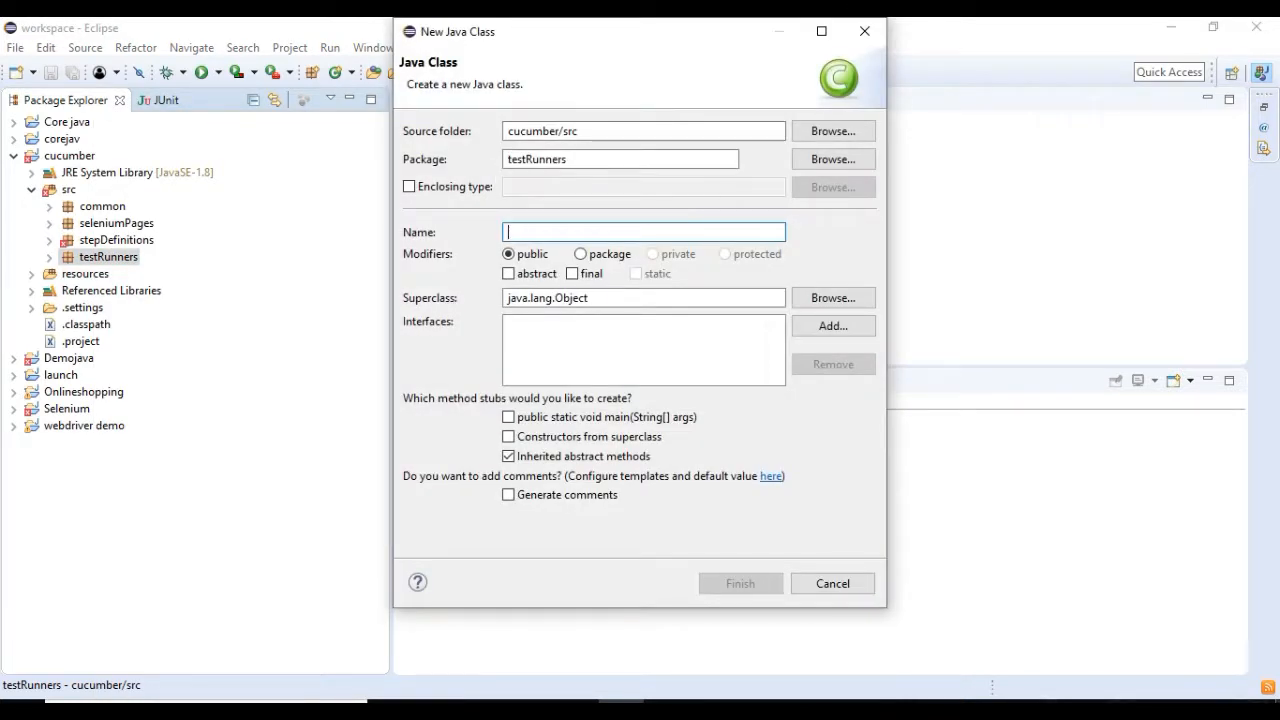
text(Log)
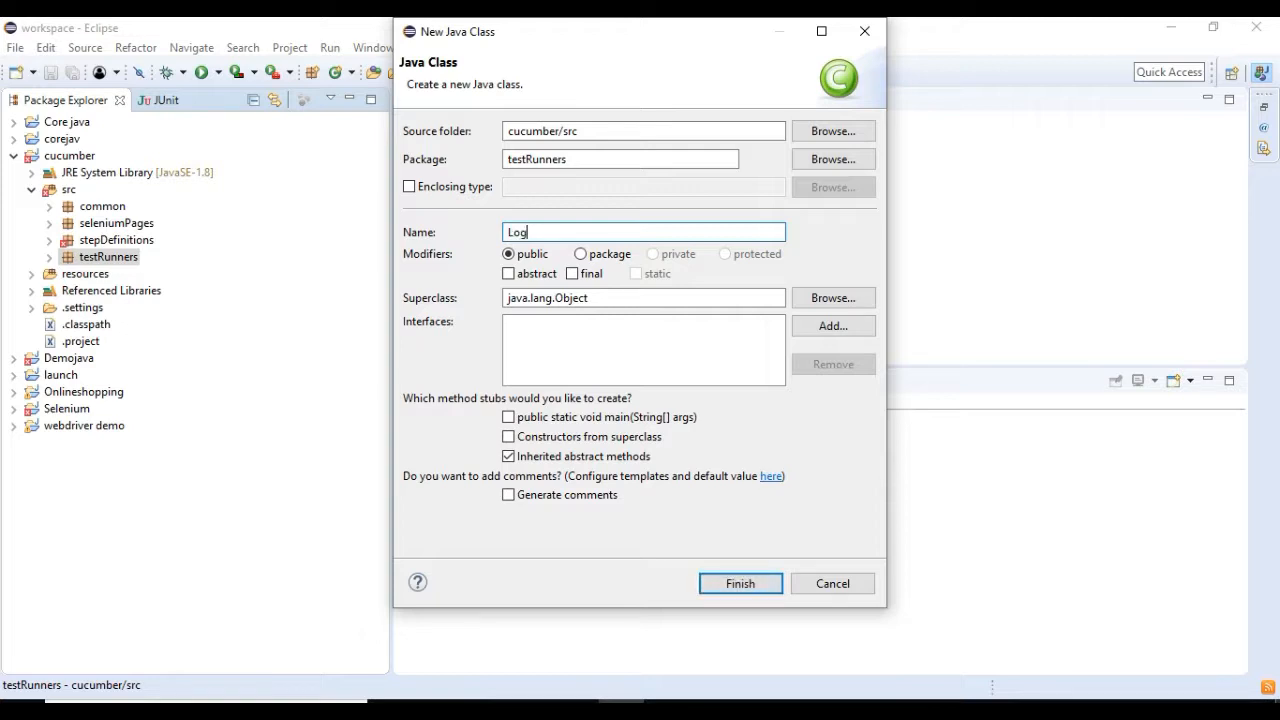
text(in)
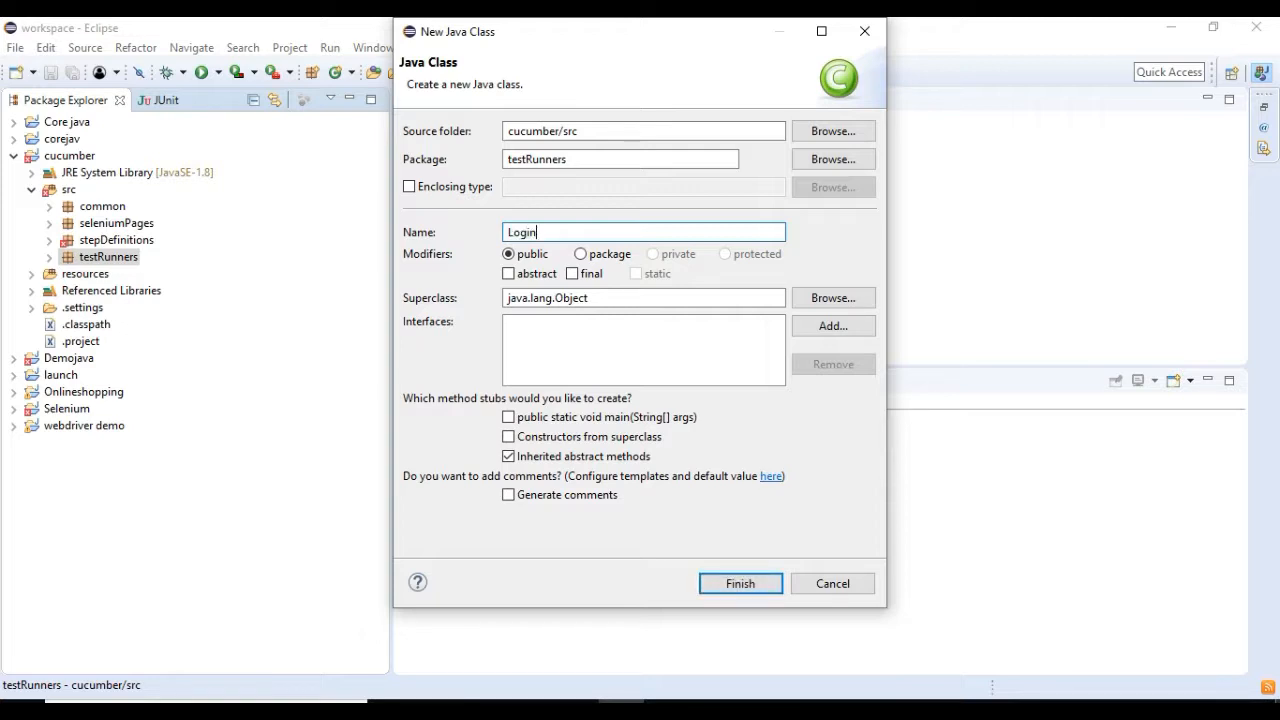
text(test)
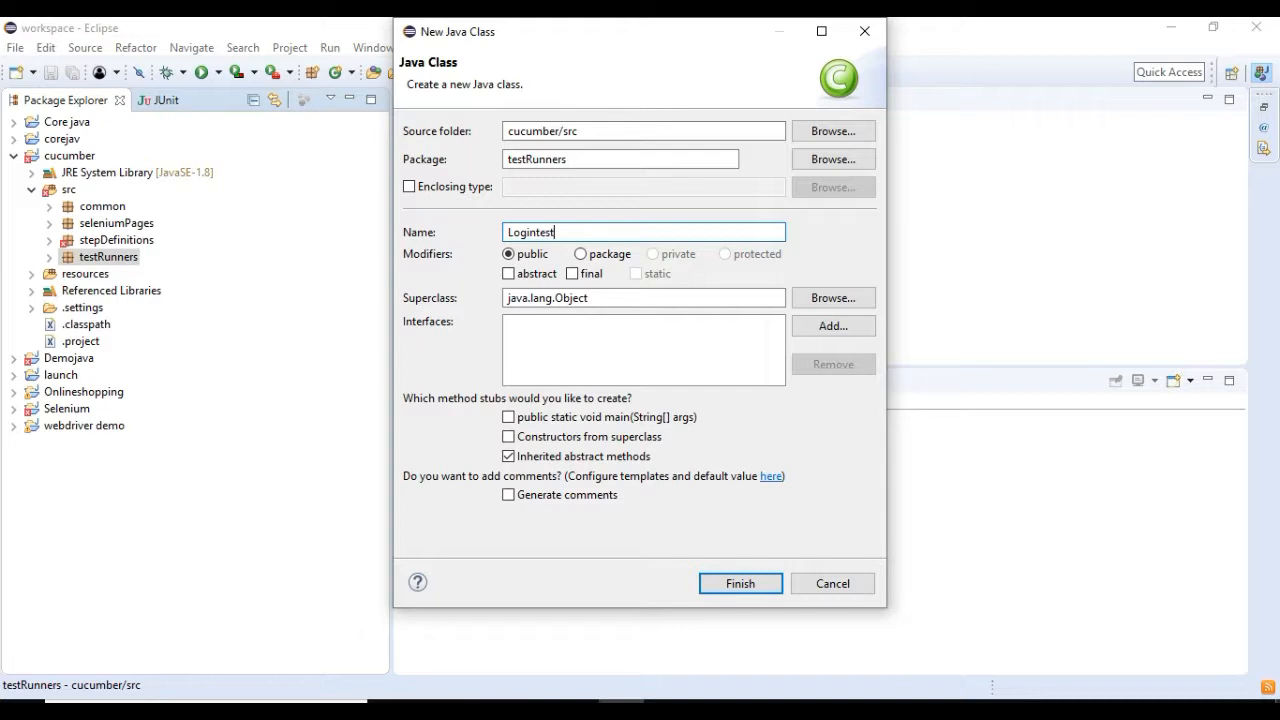
text(runner)
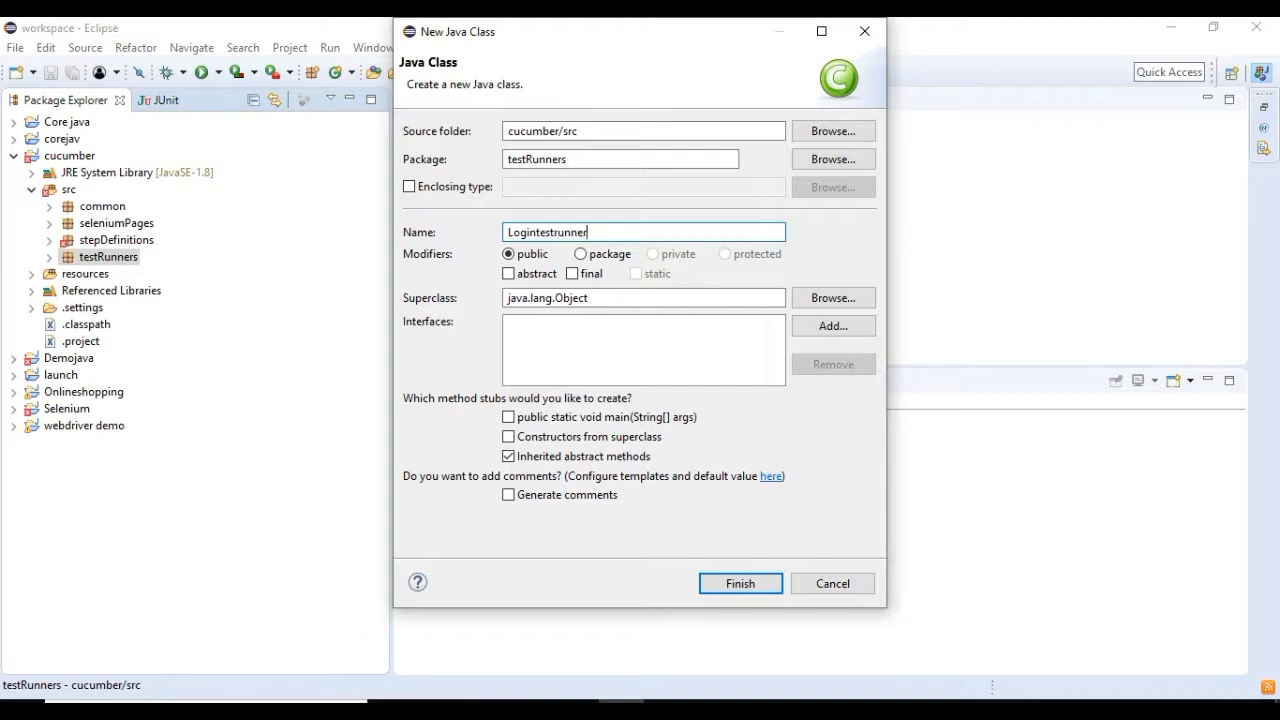
mouse_move(740, 600)
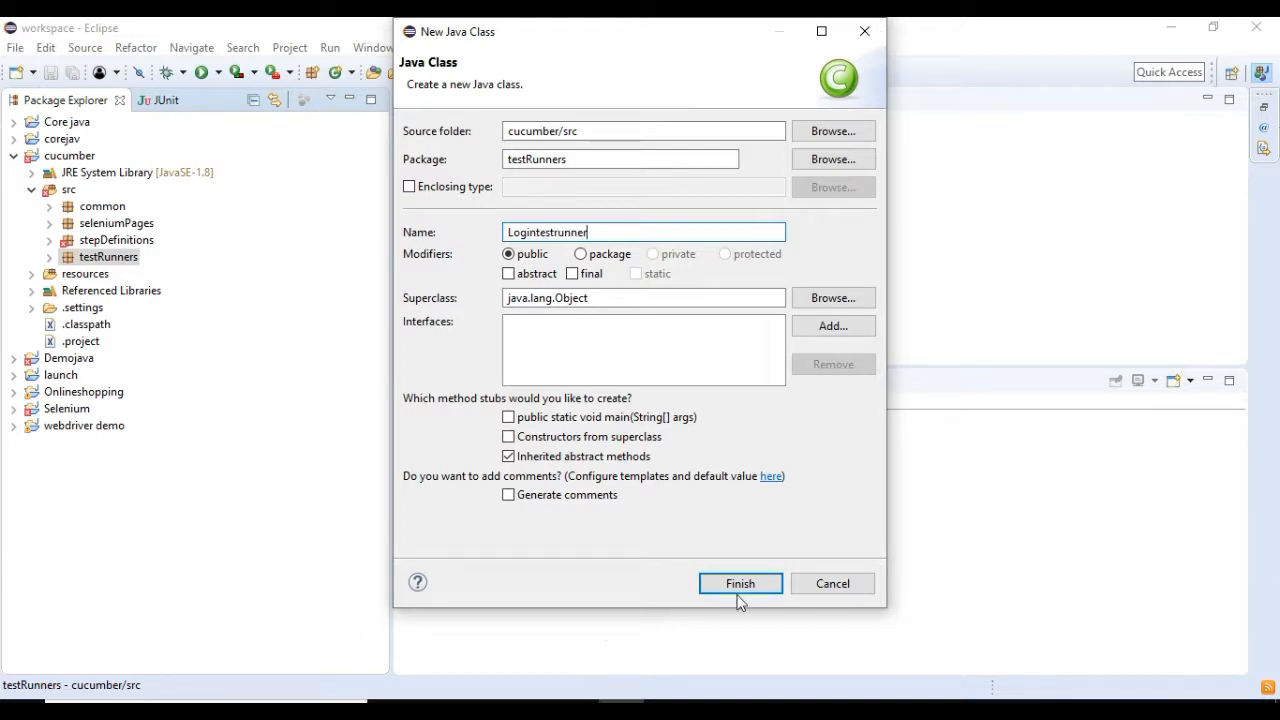
click(740, 584)
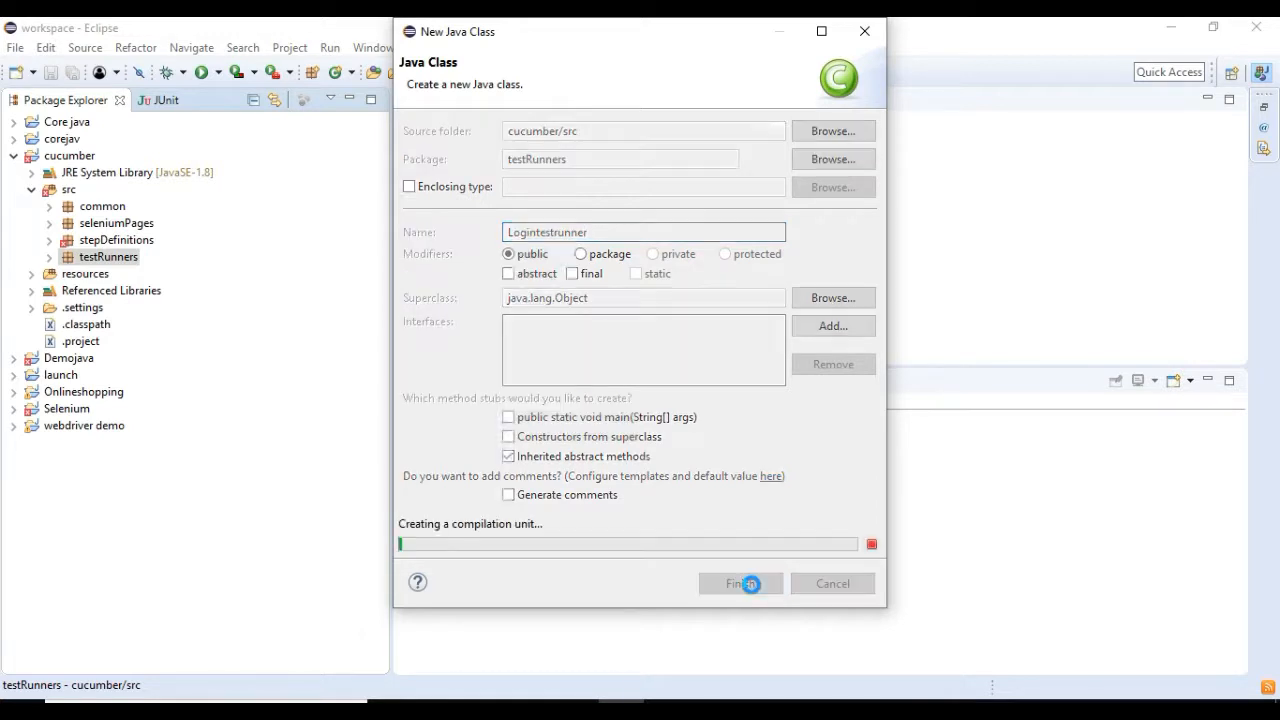
click(740, 584)
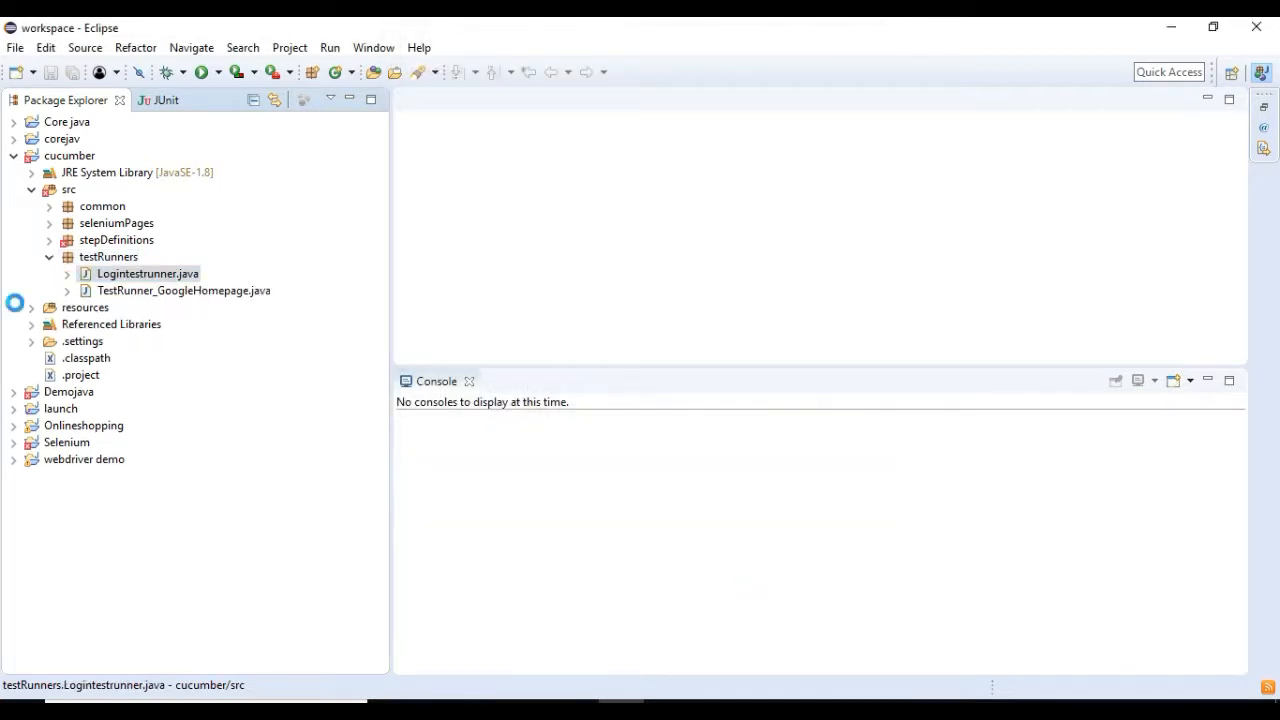
Resolve the RunWith, CucumberOptions and Cucumber imports in LoginTestRunner and save it
double_click(148, 272)
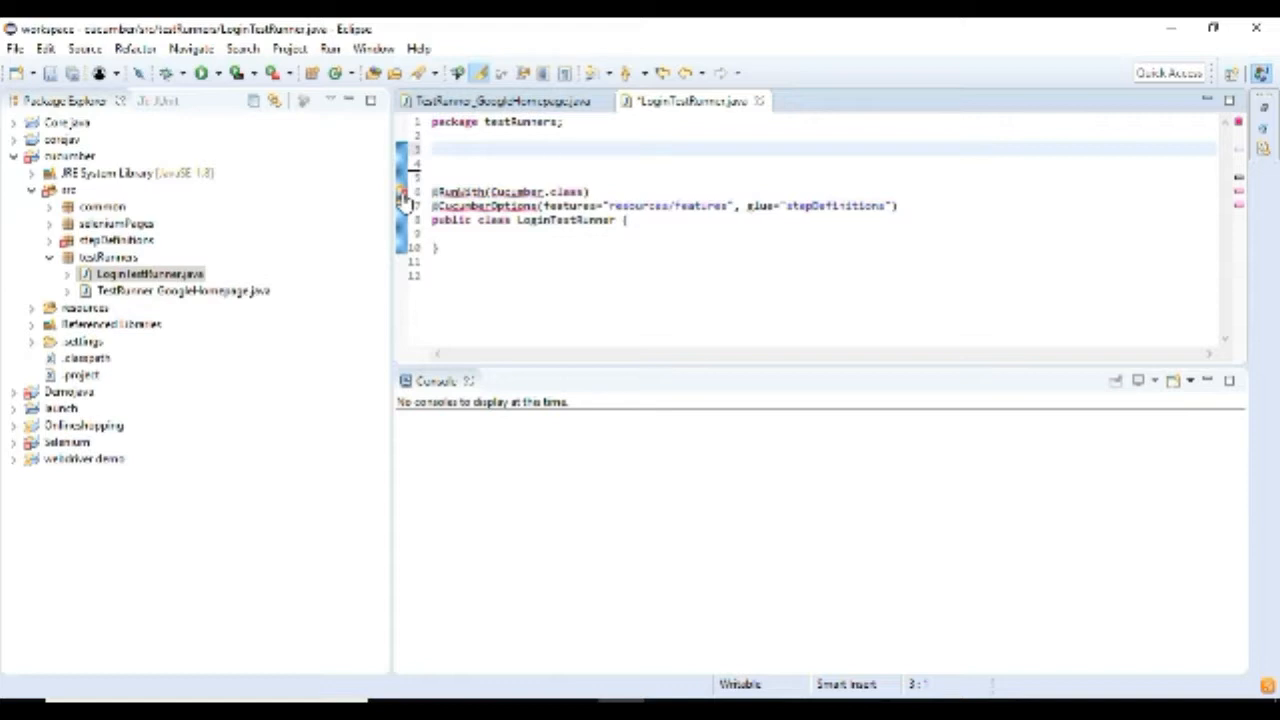
click(404, 204)
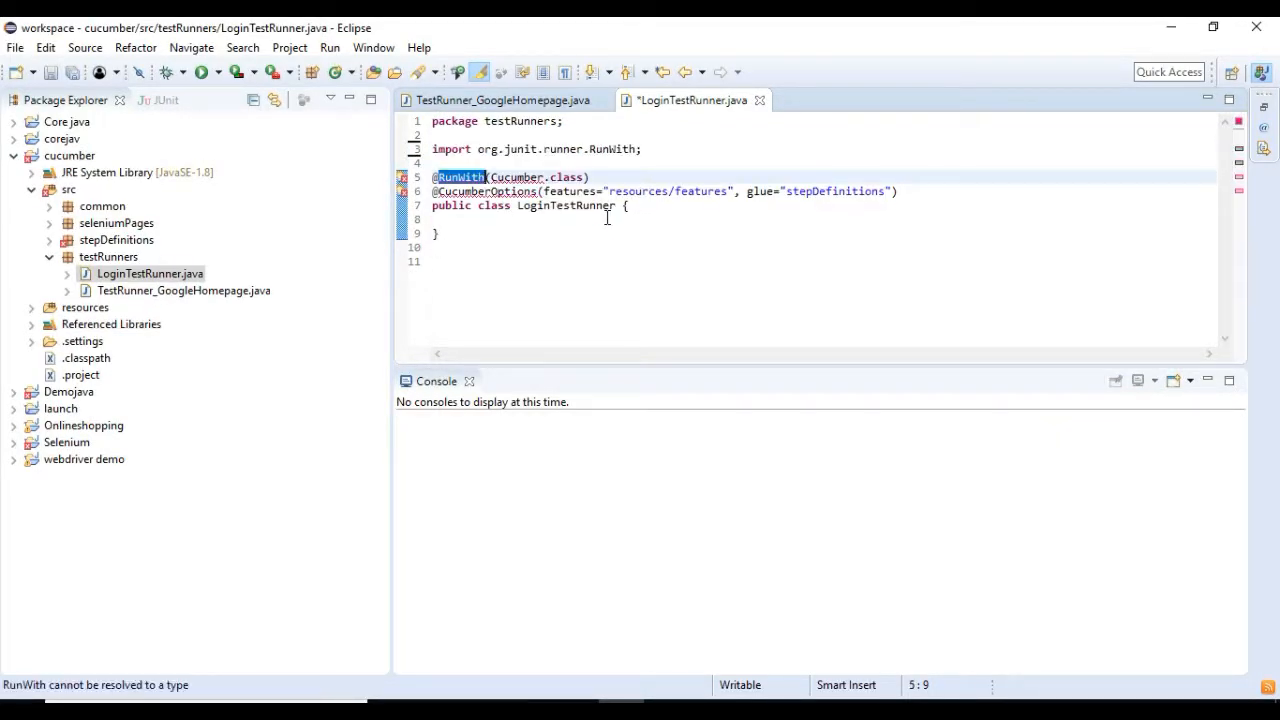
mouse_move(404, 176)
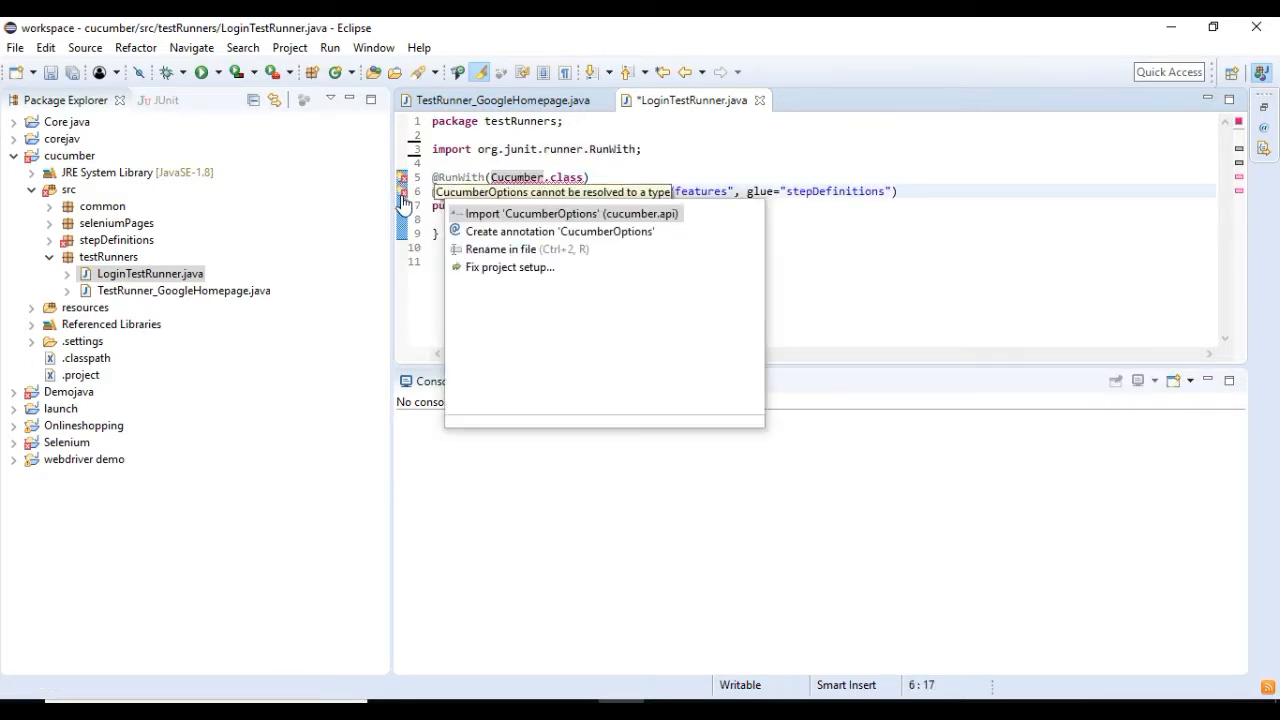
click(572, 212)
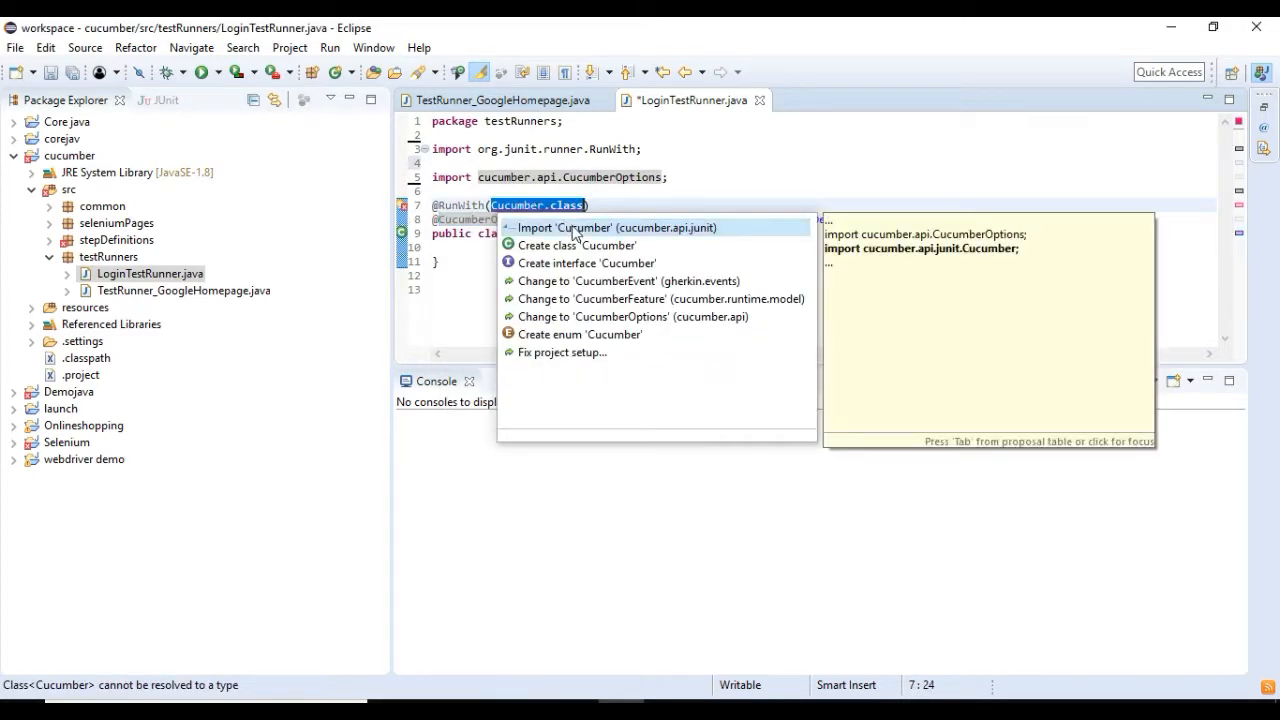
click(616, 228)
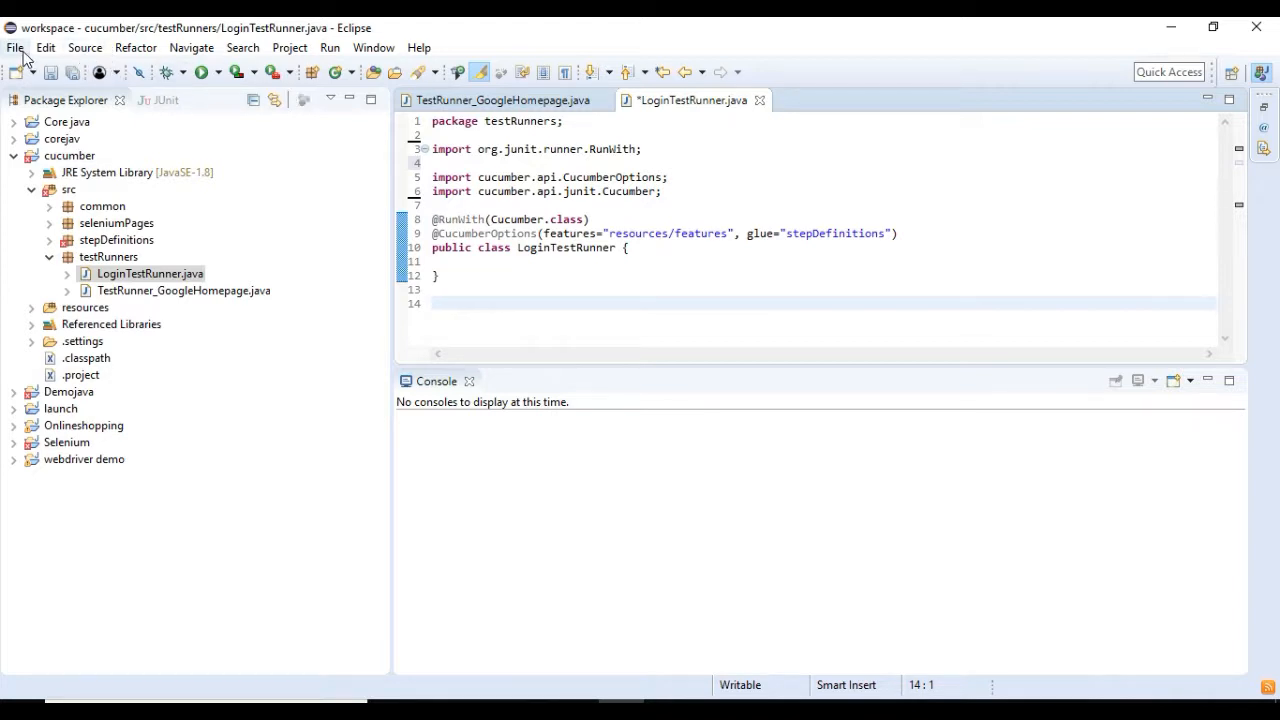
key(ctrl+s)
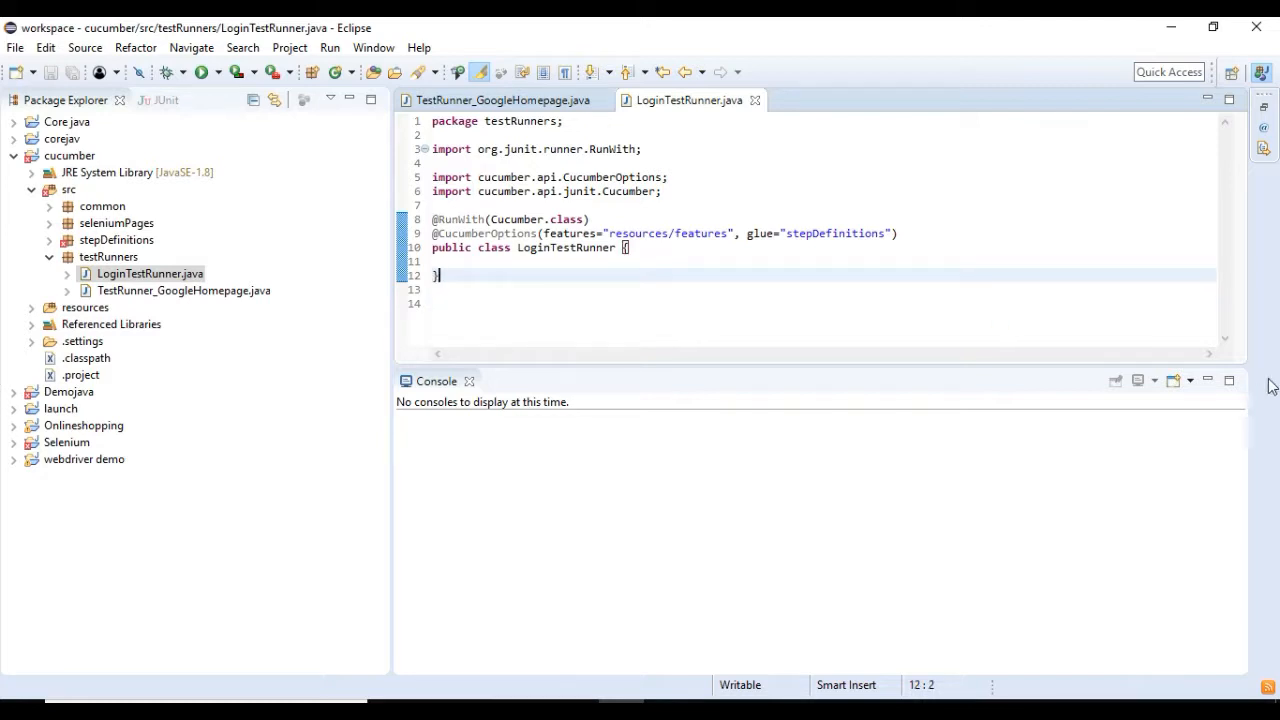
mouse_move(1030, 220)
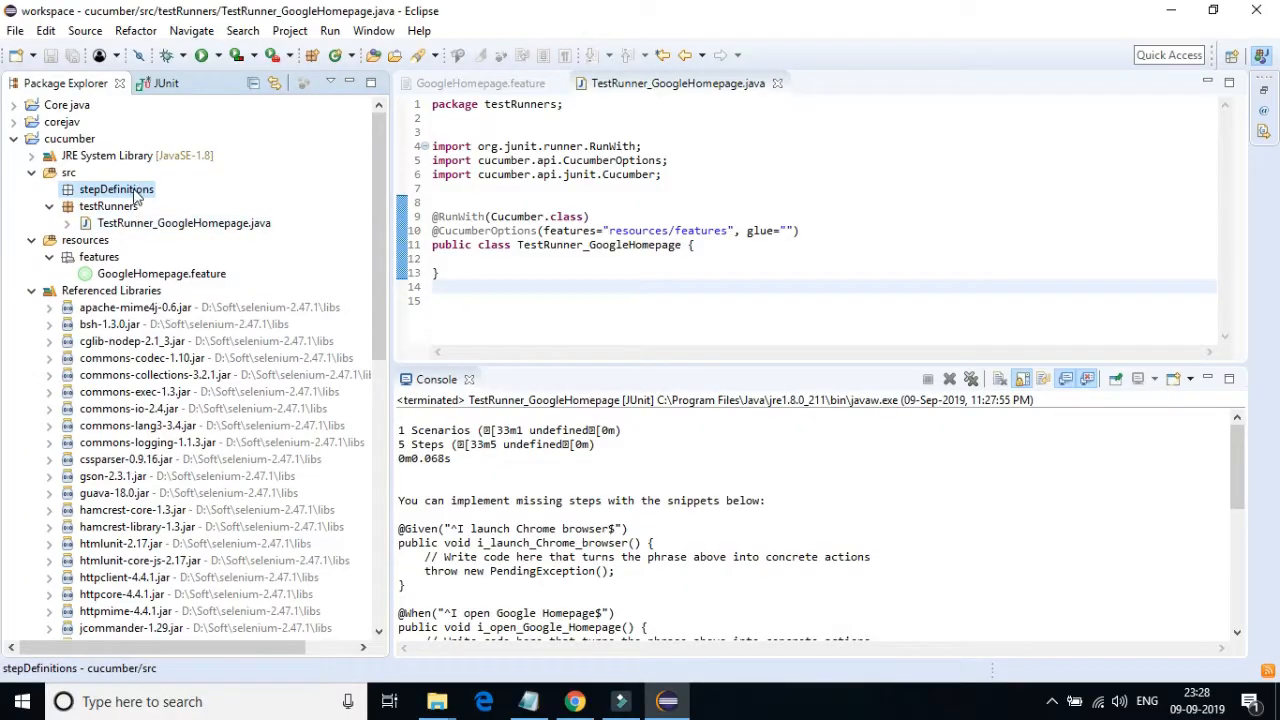
right_click(116, 188)
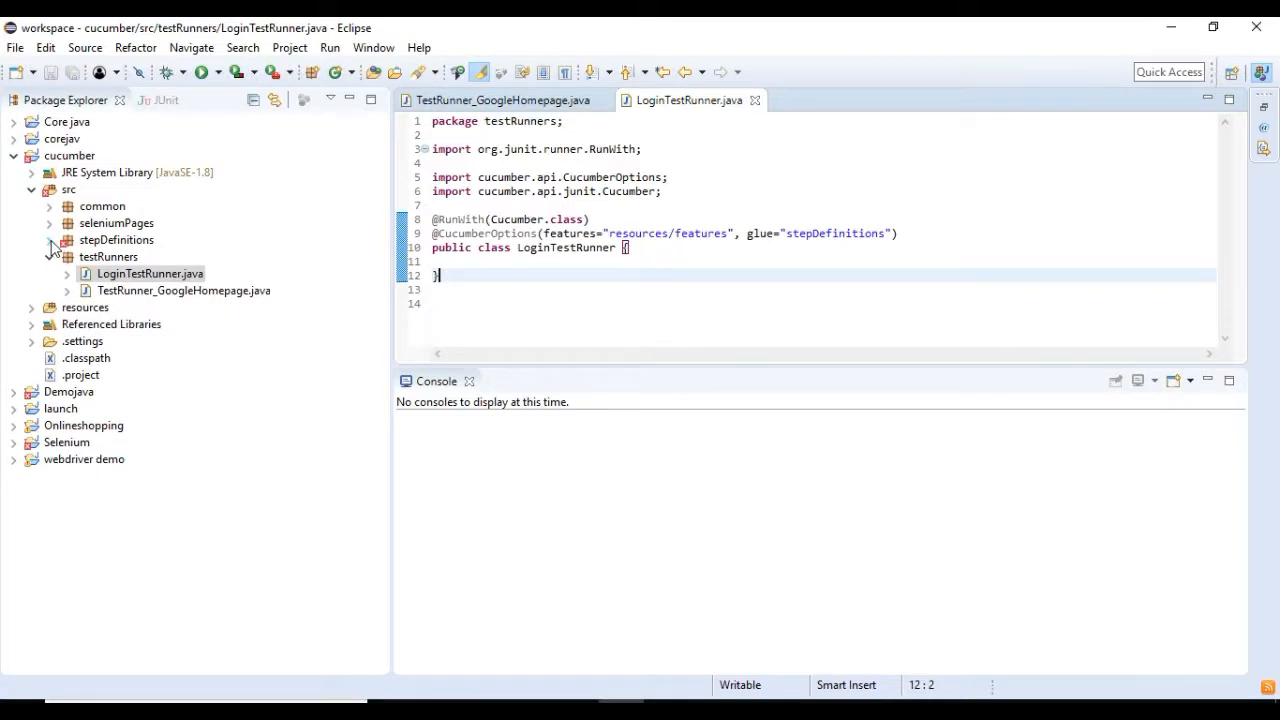
Create the LoginstepDefinition Java class in the stepDefinitions package
right_click(116, 240)
text(LoginstepDefinition)
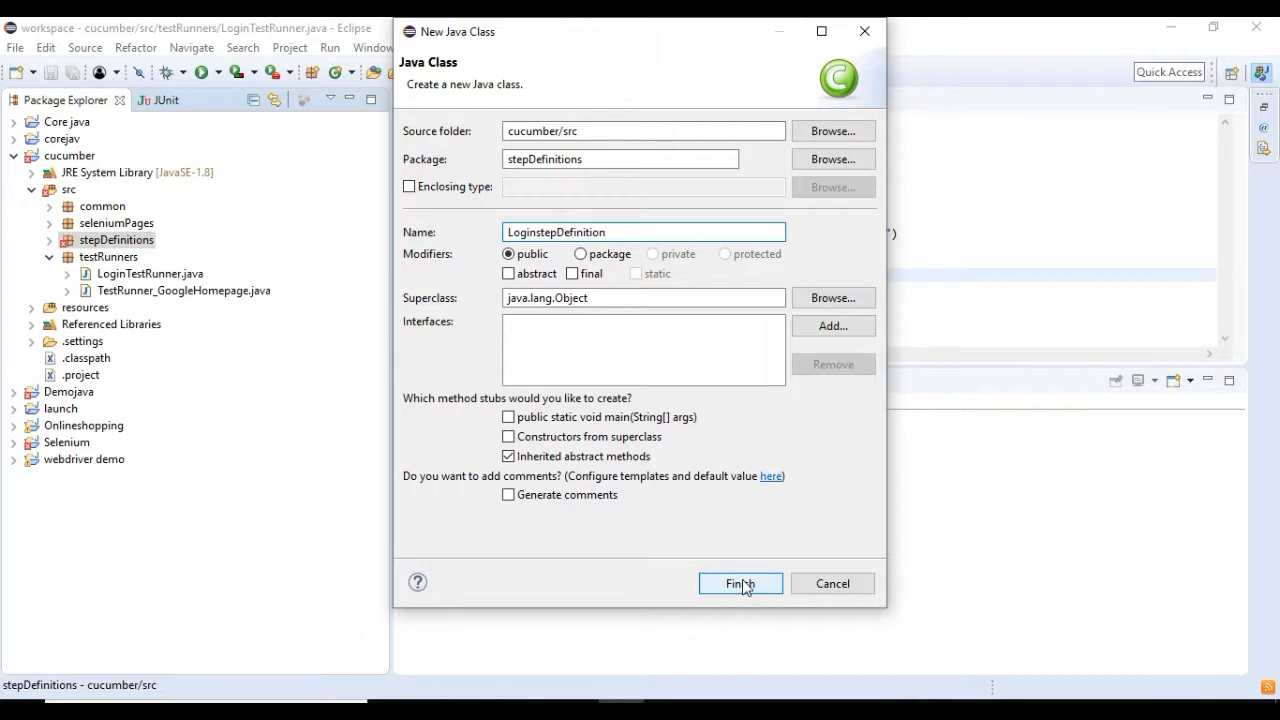
click(740, 584)
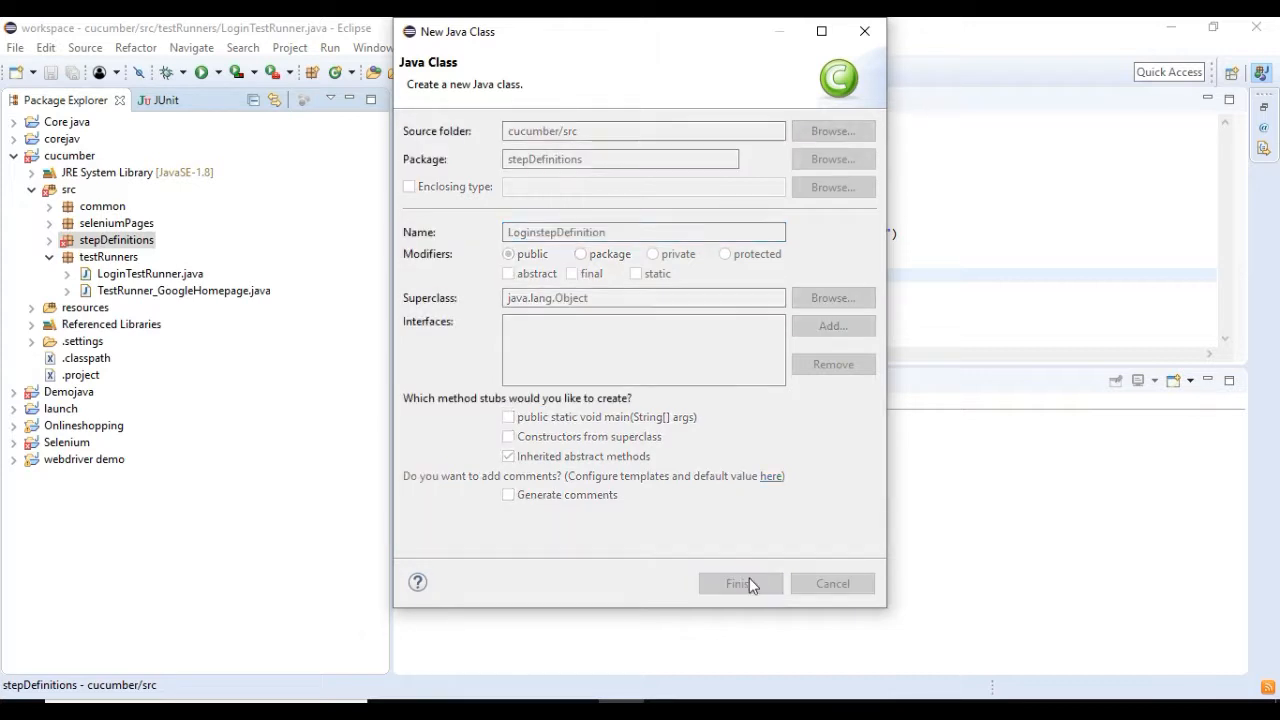
click(740, 584)
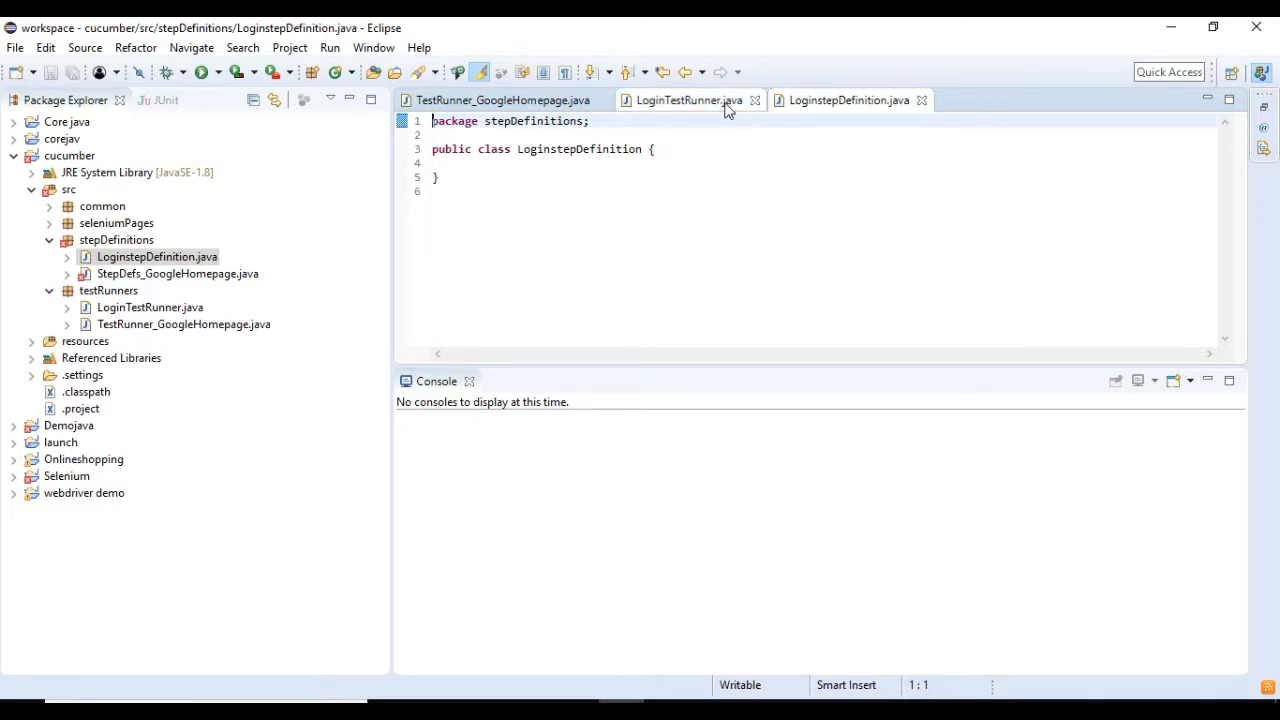
Run LoginTestRunner as a JUnit test to get snippets for the undefined login steps
click(688, 100)
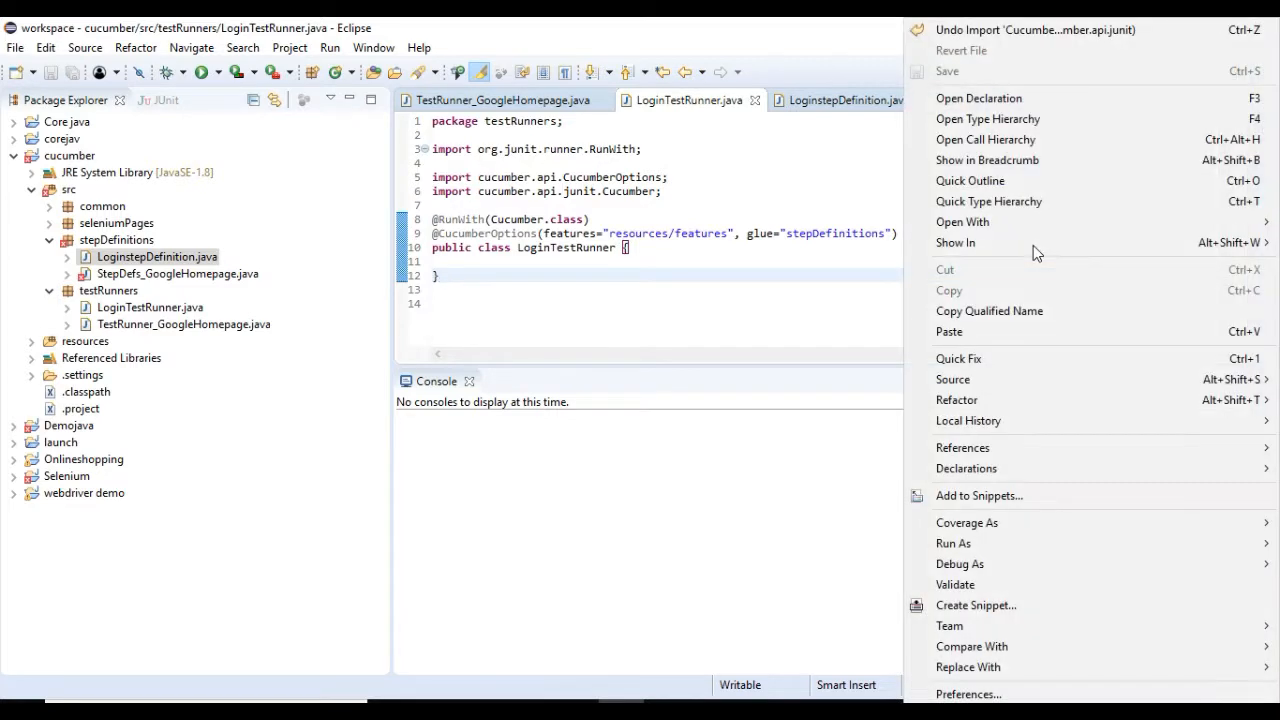
mouse_move(1016, 536)
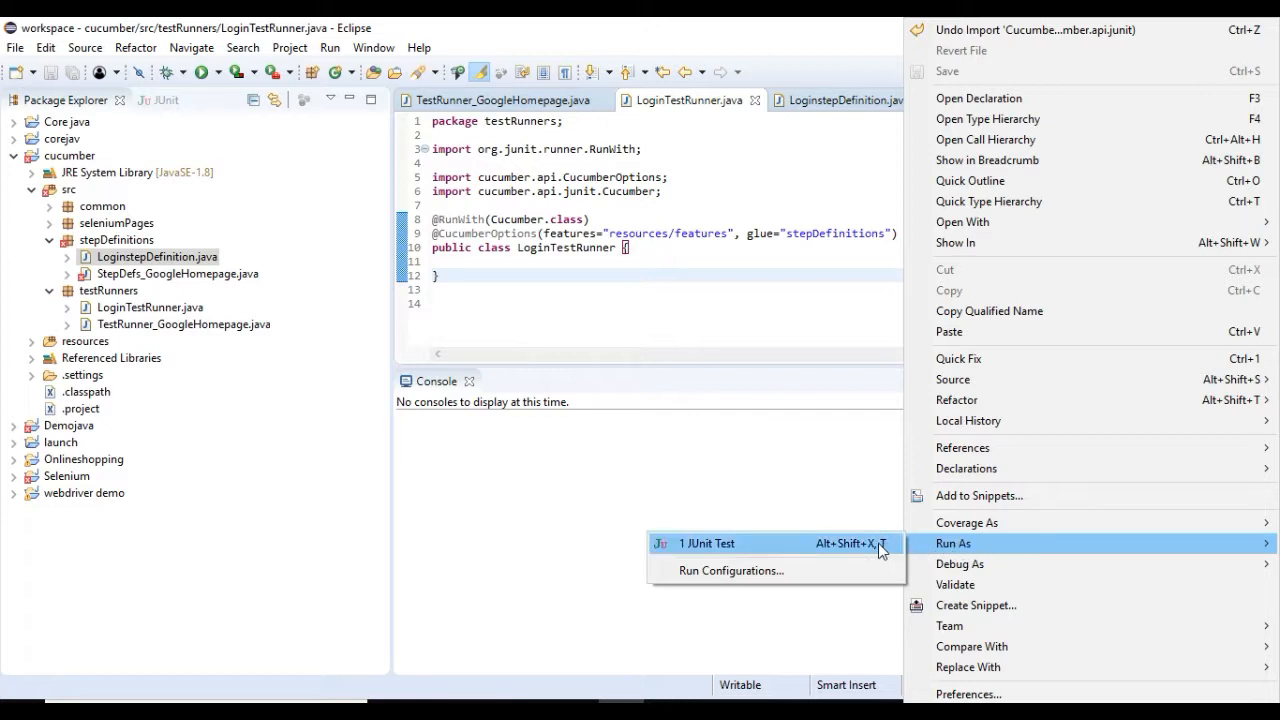
click(706, 544)
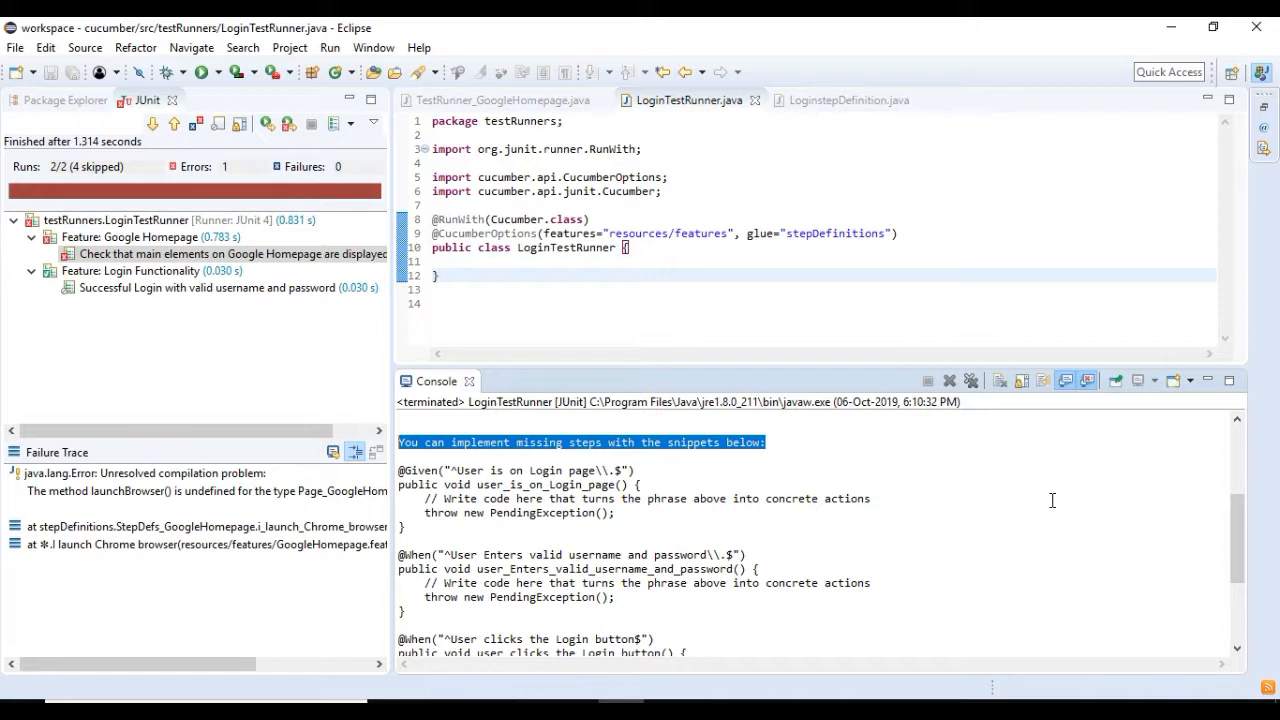
mouse_move(1052, 500)
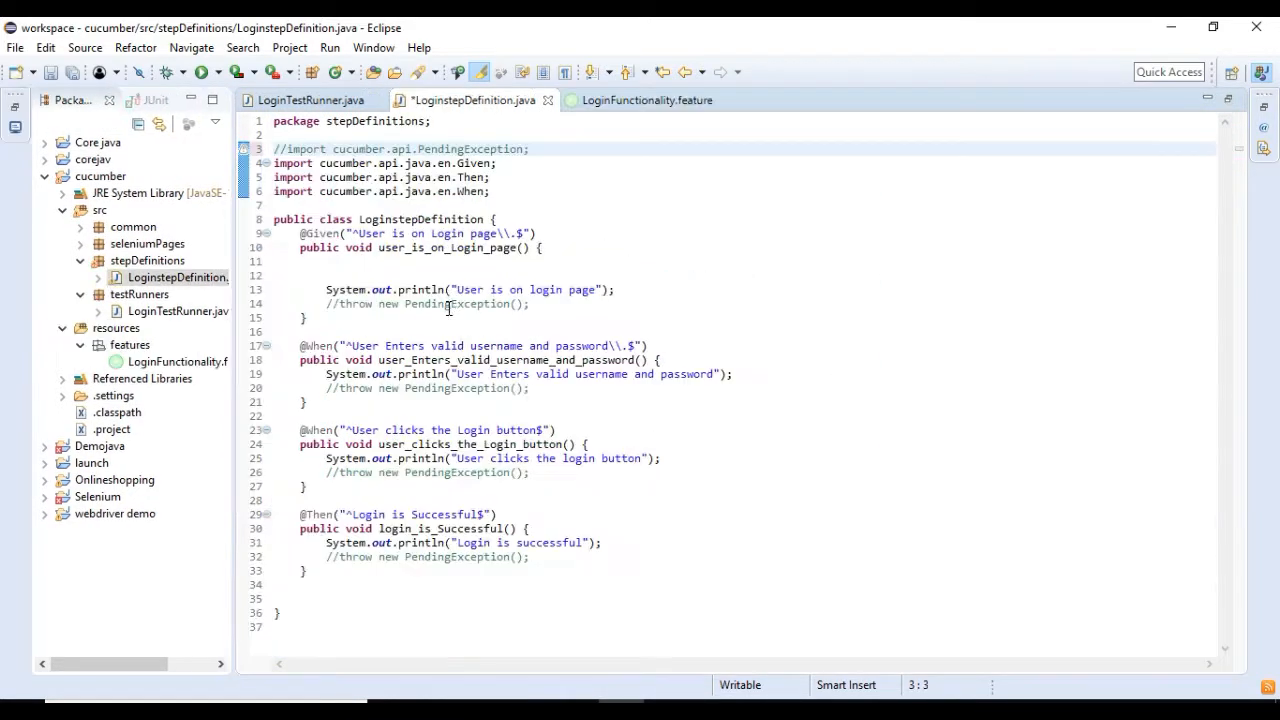
Save LoginstepDefinition.java and switch back to LoginTestRunner.java
key(ctrl+s)
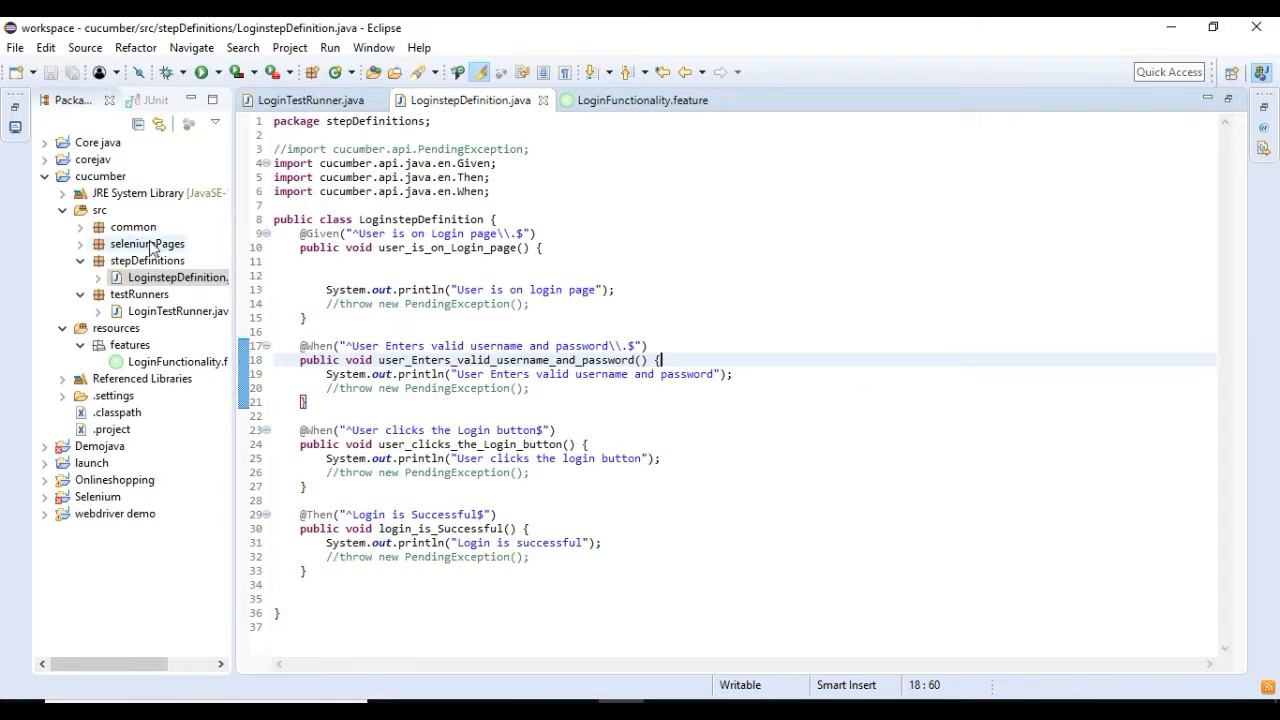
click(310, 100)
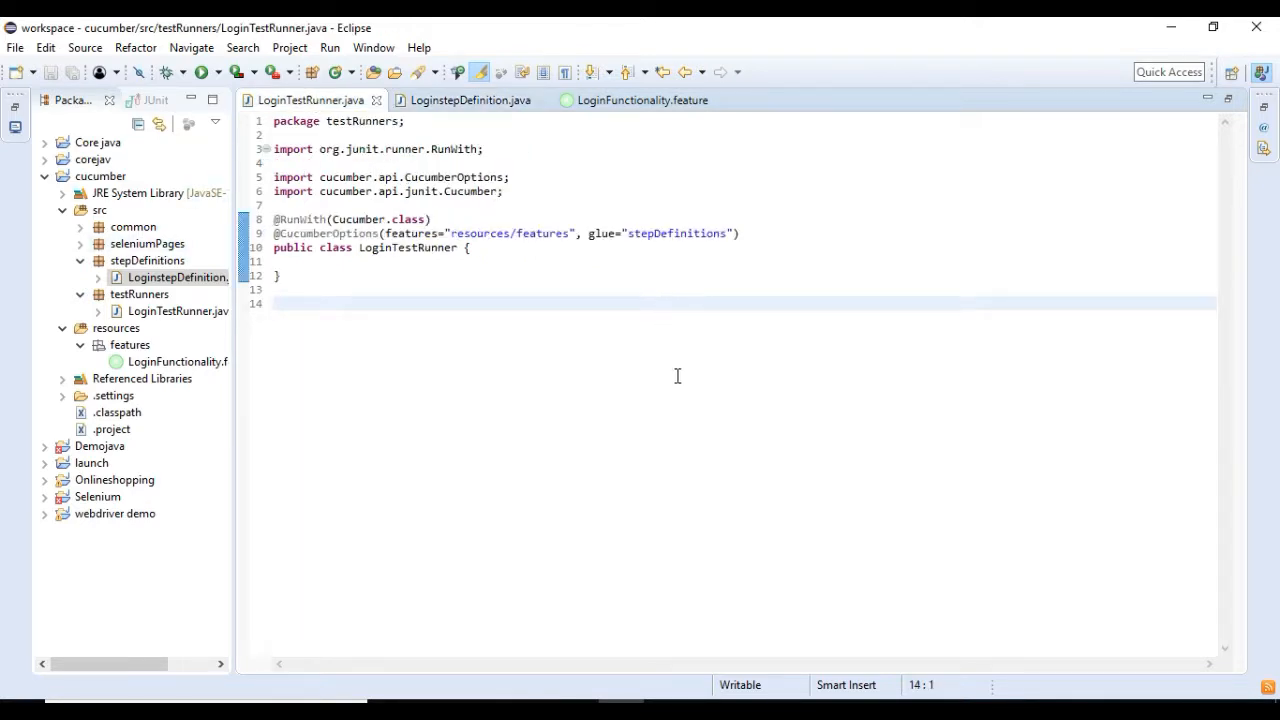
Rerun LoginTestRunner as JUnit and enlarge the console showing 1 scenario, 4 steps passed
right_click(676, 376)
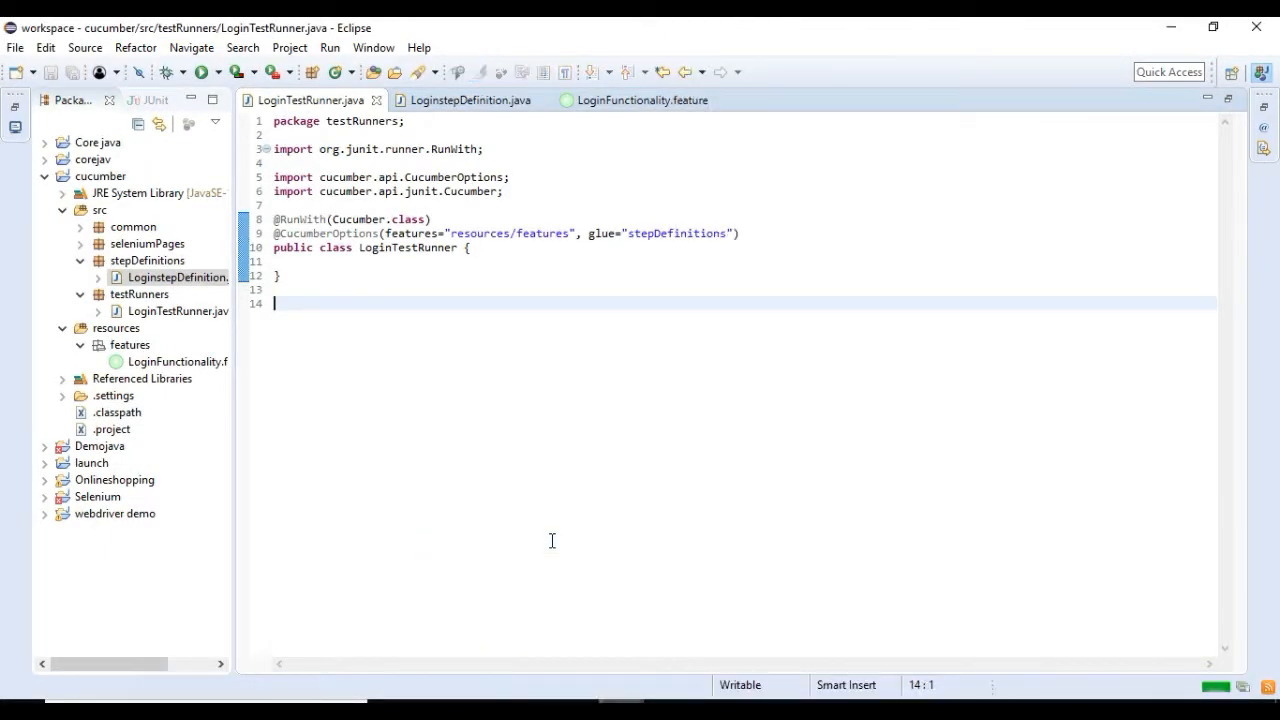
click(204, 72)
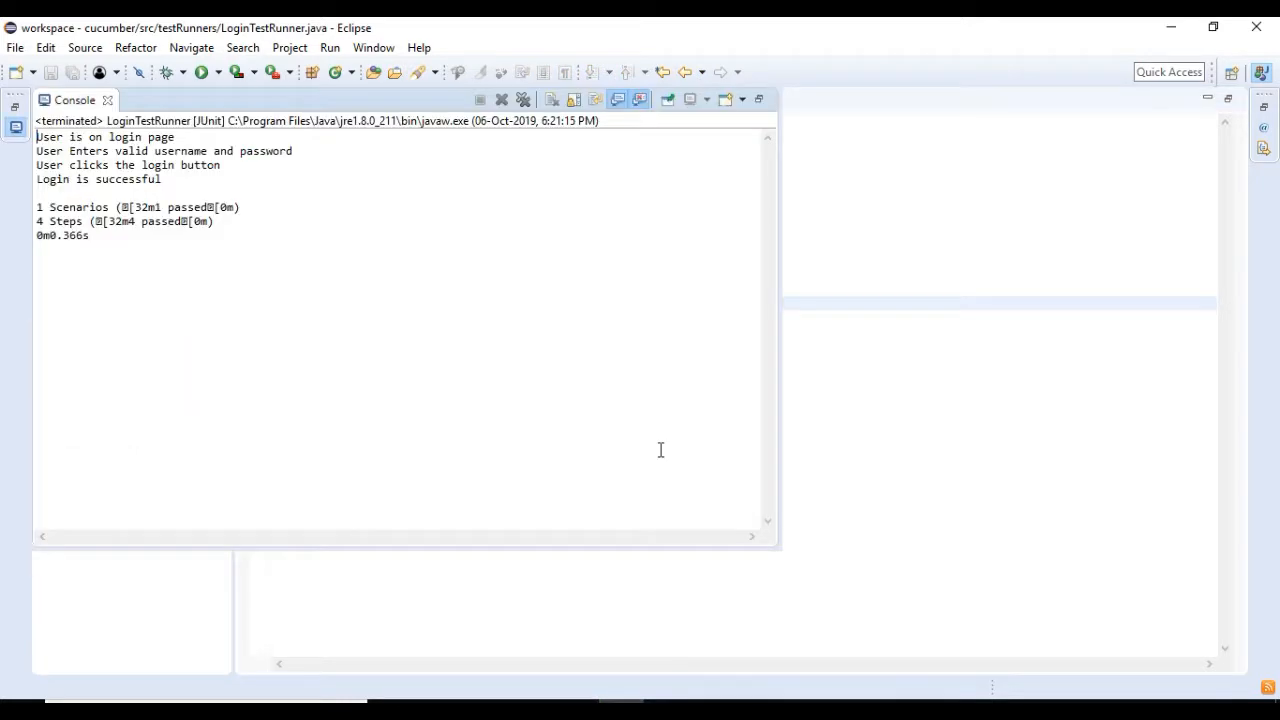
mouse_move(778, 548)
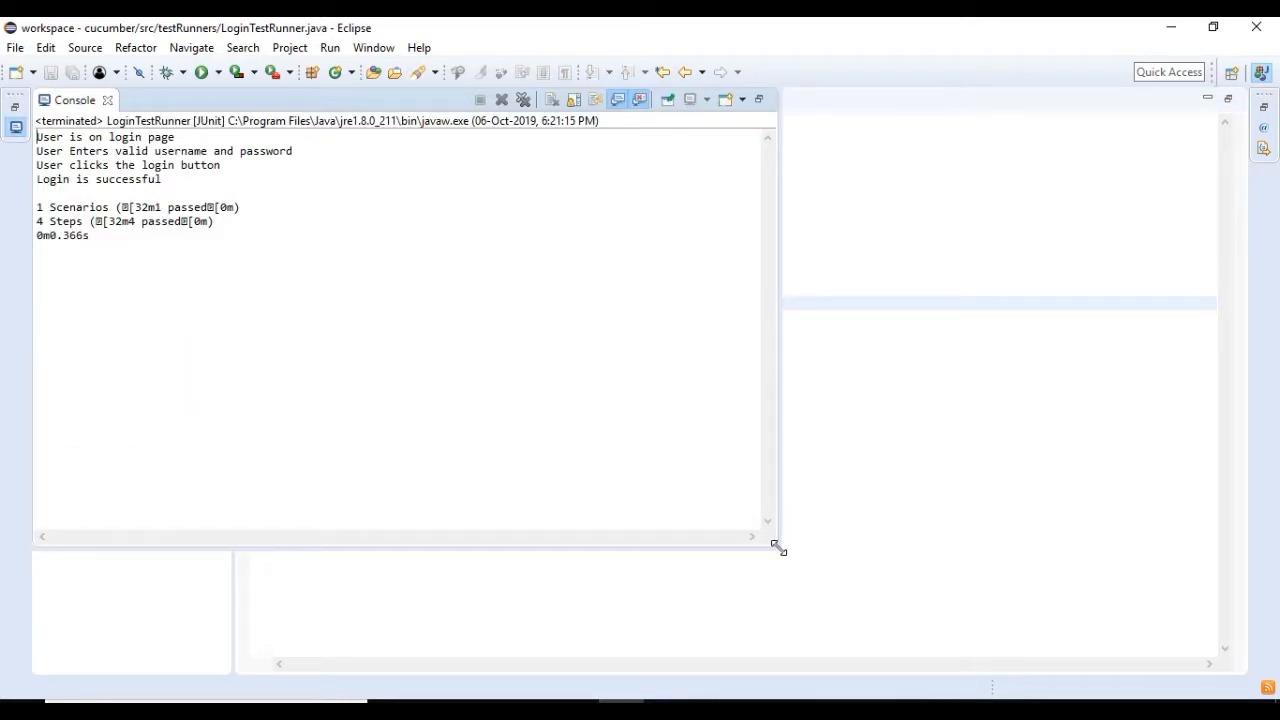
drag(780, 548, 1010, 600)
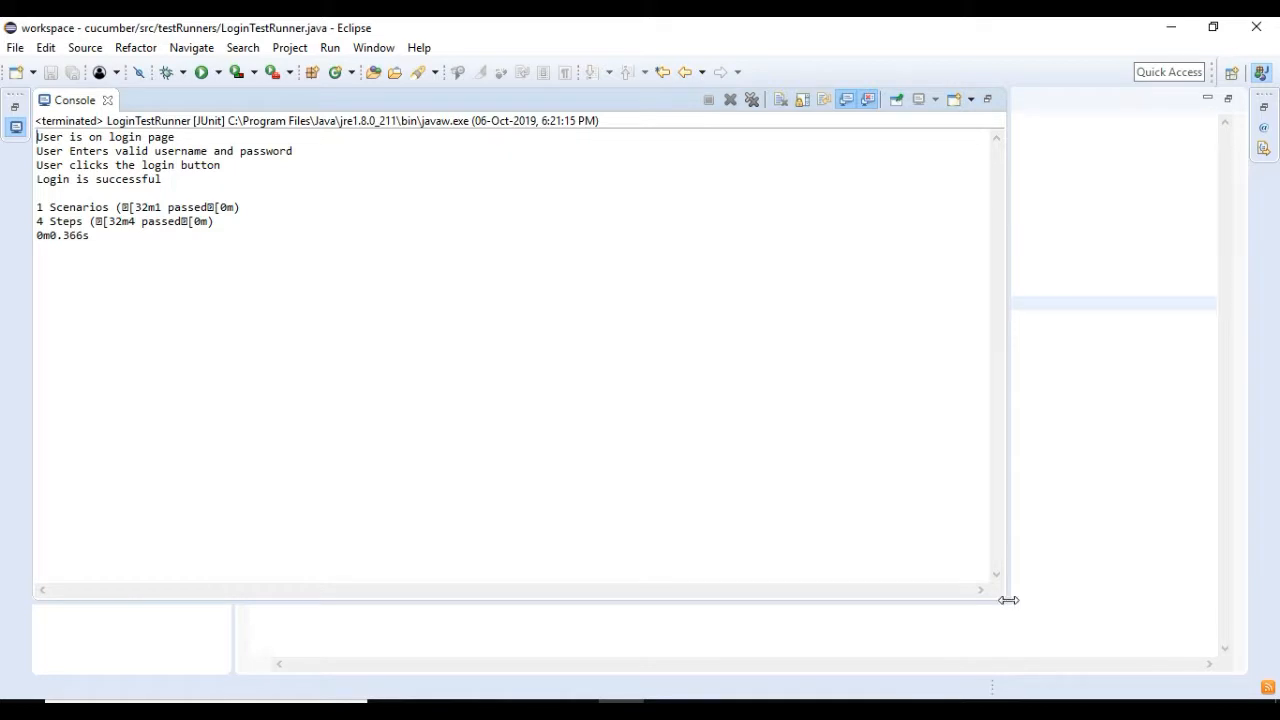